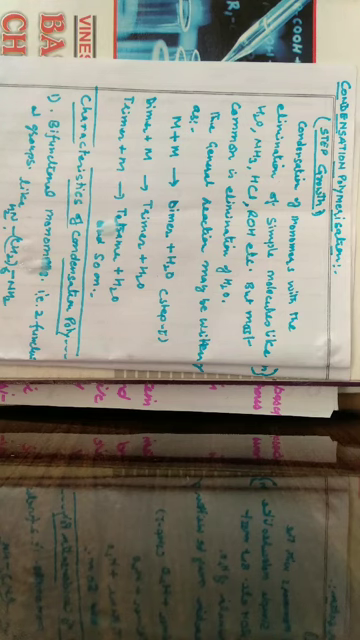
scroll(up, 3)
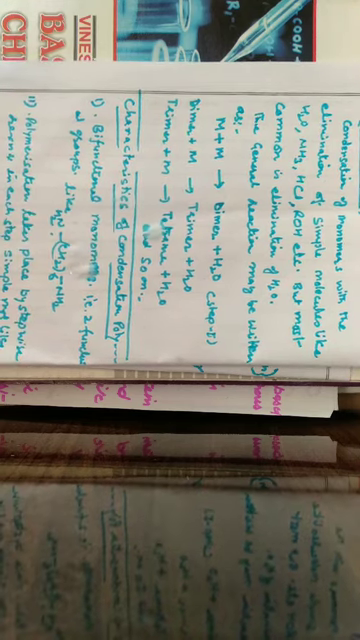